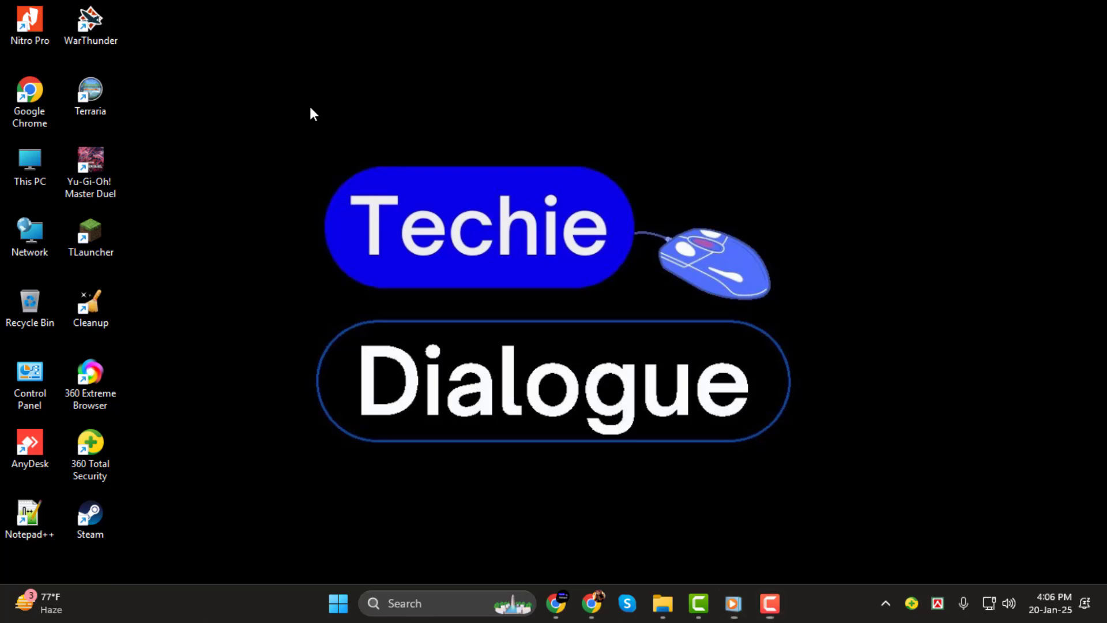
mouse_move(410, 429)
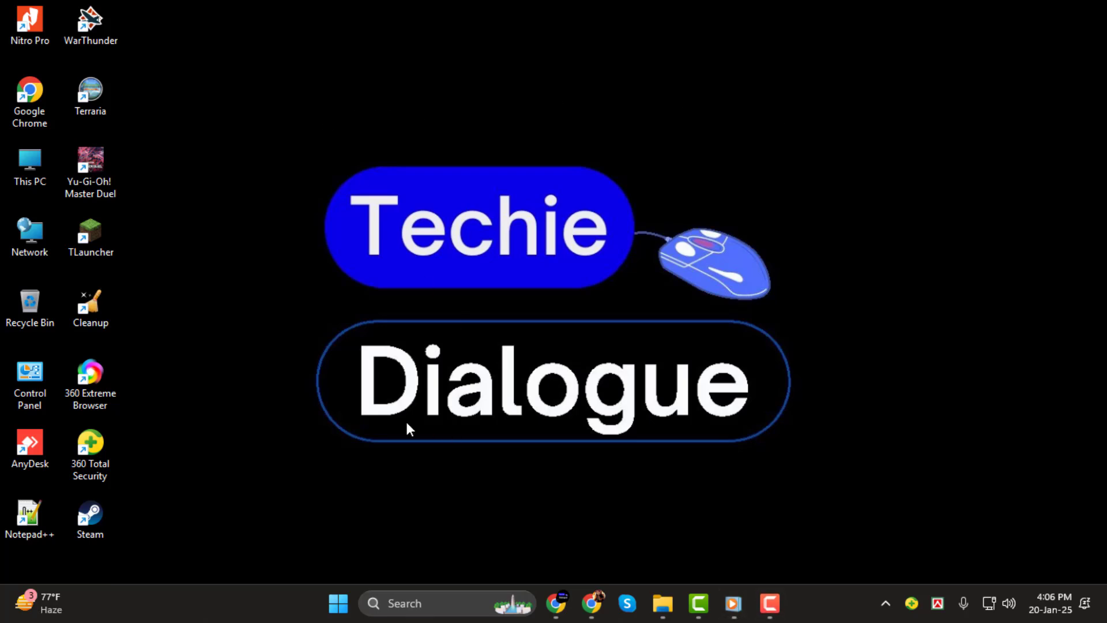
mouse_move(709, 545)
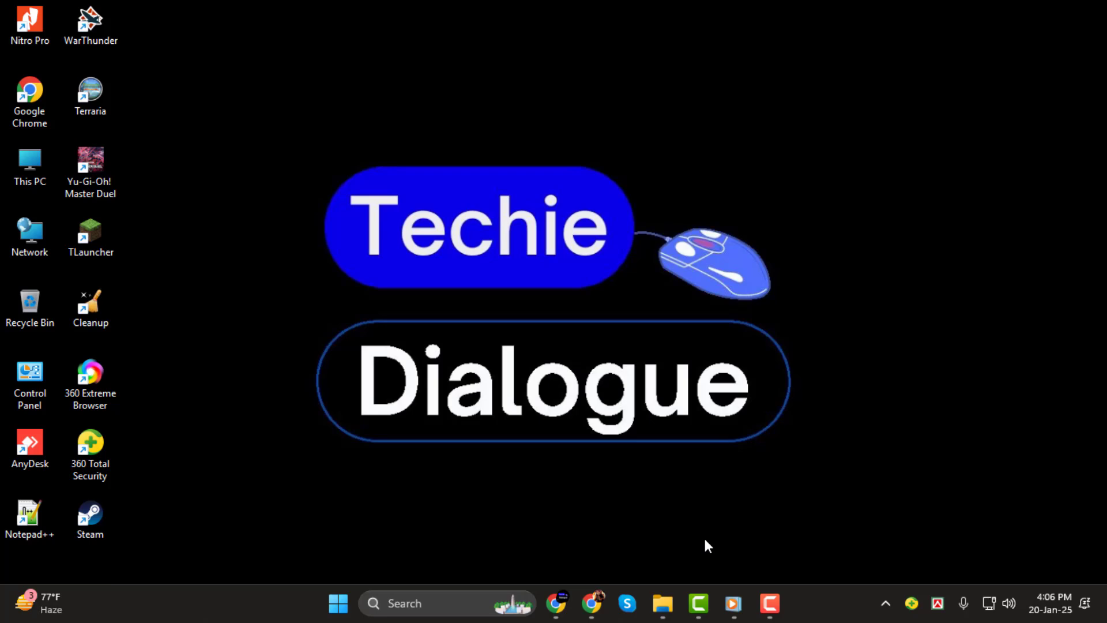
- Open 21583473018.pdf from File Explorer's Recent list in Edge's PDF viewer
left_click(661, 604)
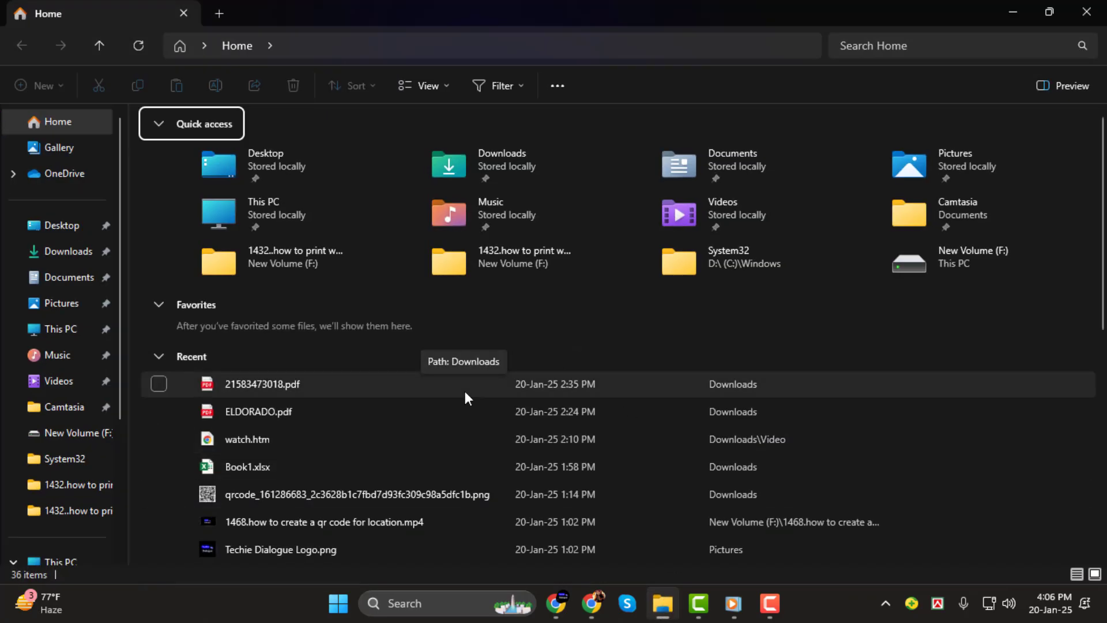
mouse_move(315, 387)
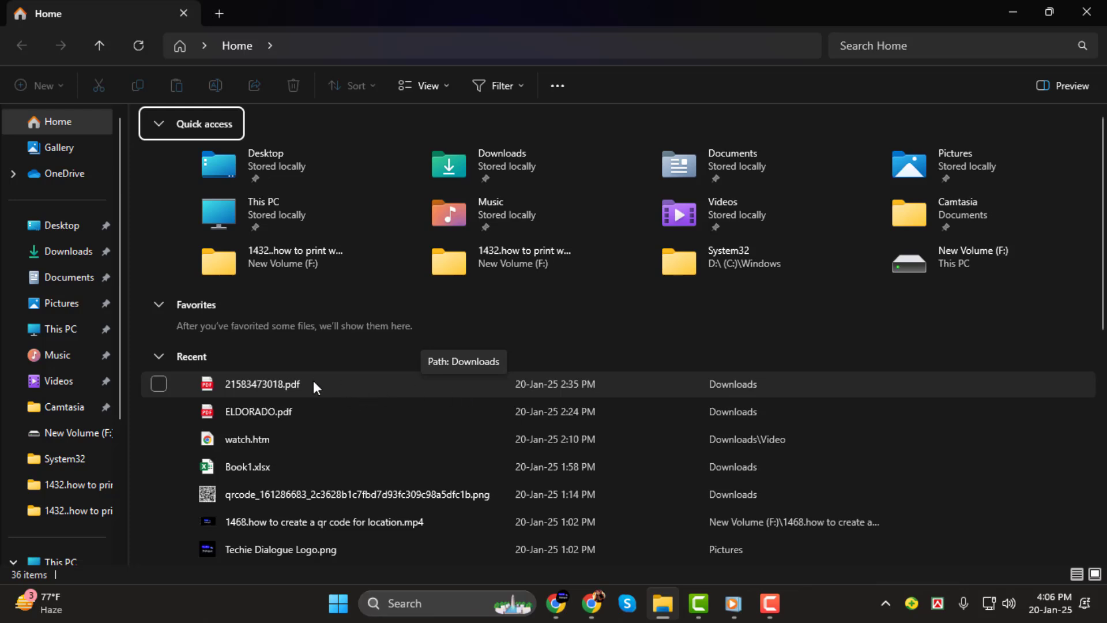
right_click(262, 384)
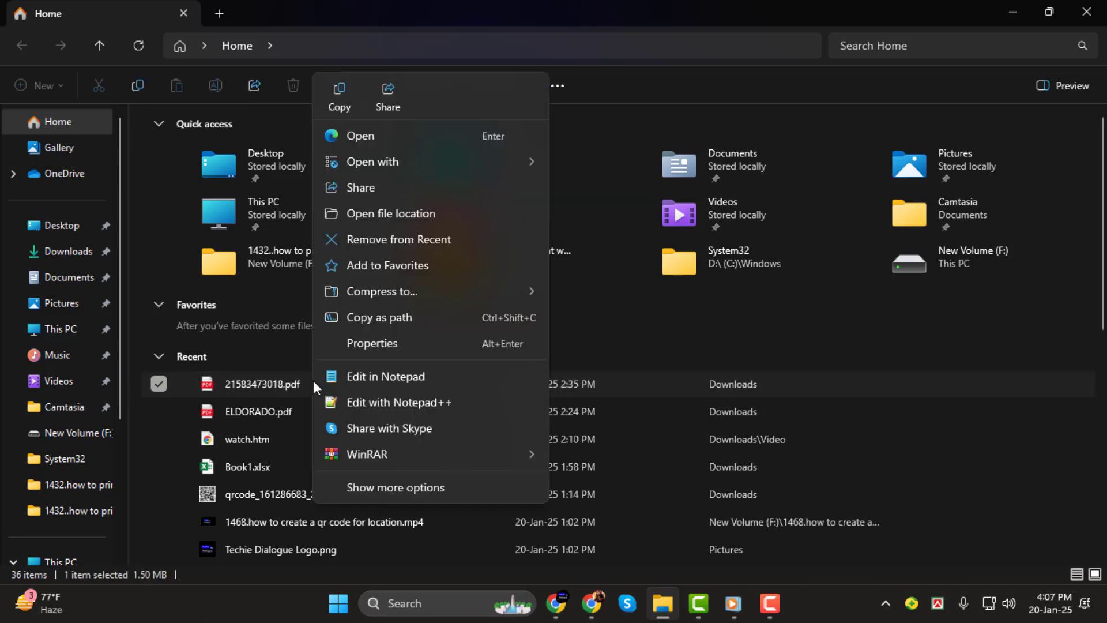
left_click(375, 161)
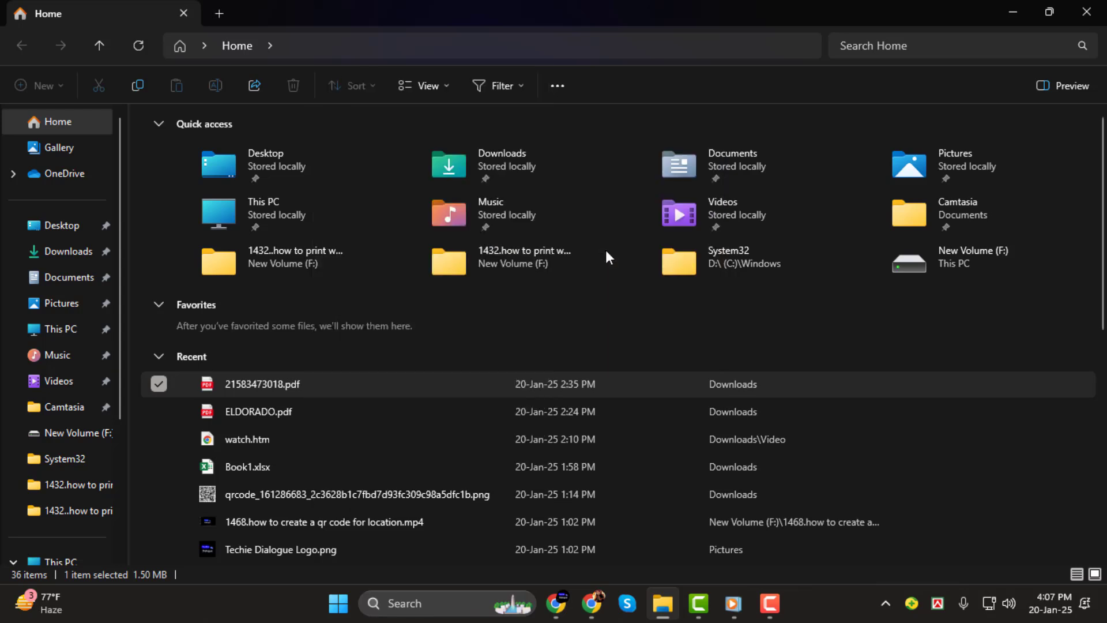
double_click(262, 384)
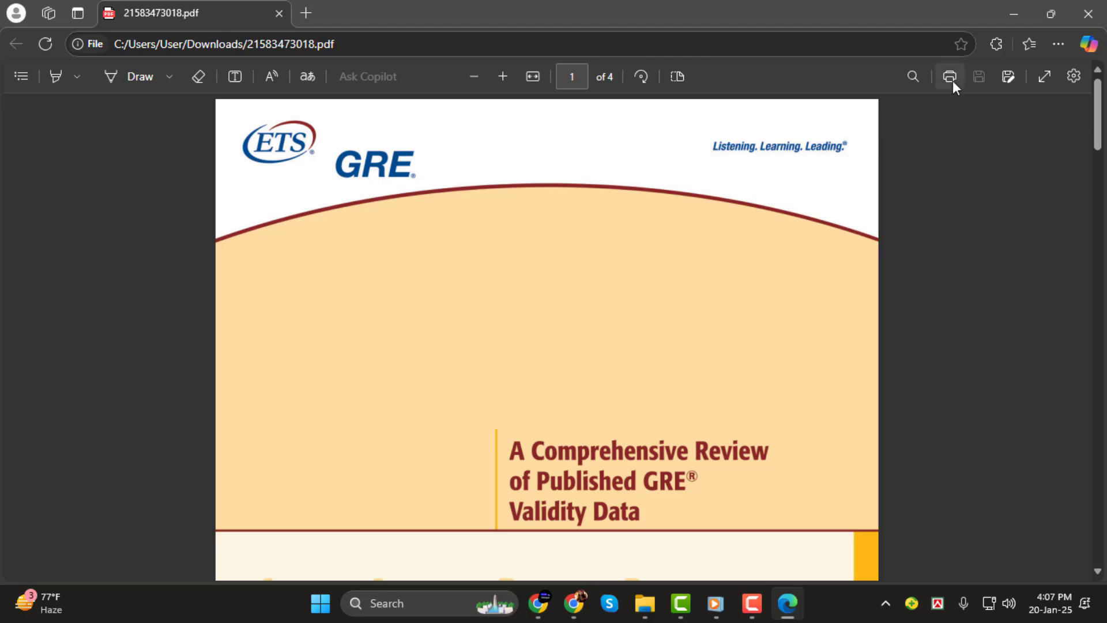
- Open the print dialog for the GRE PDF and expand More settings
left_click(948, 76)
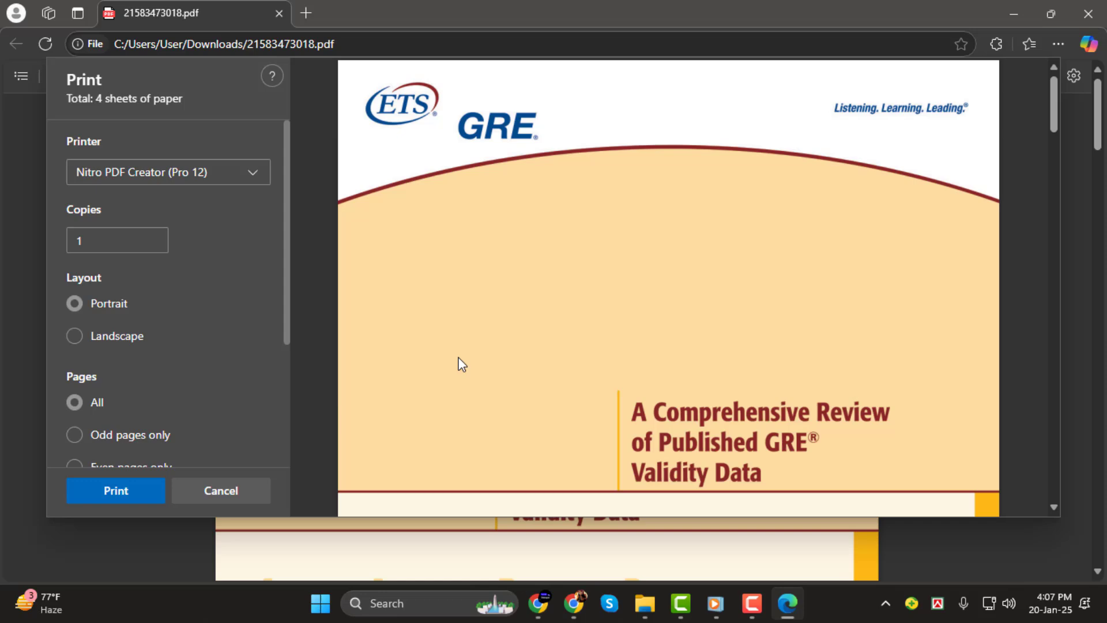
scroll("down", 3)
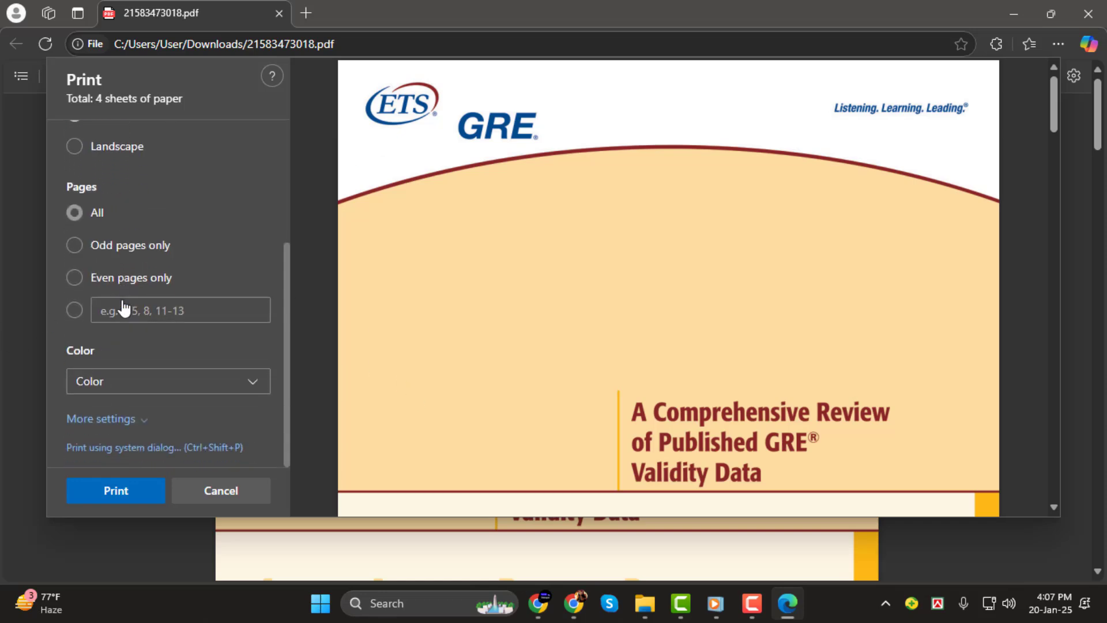
left_click(100, 418)
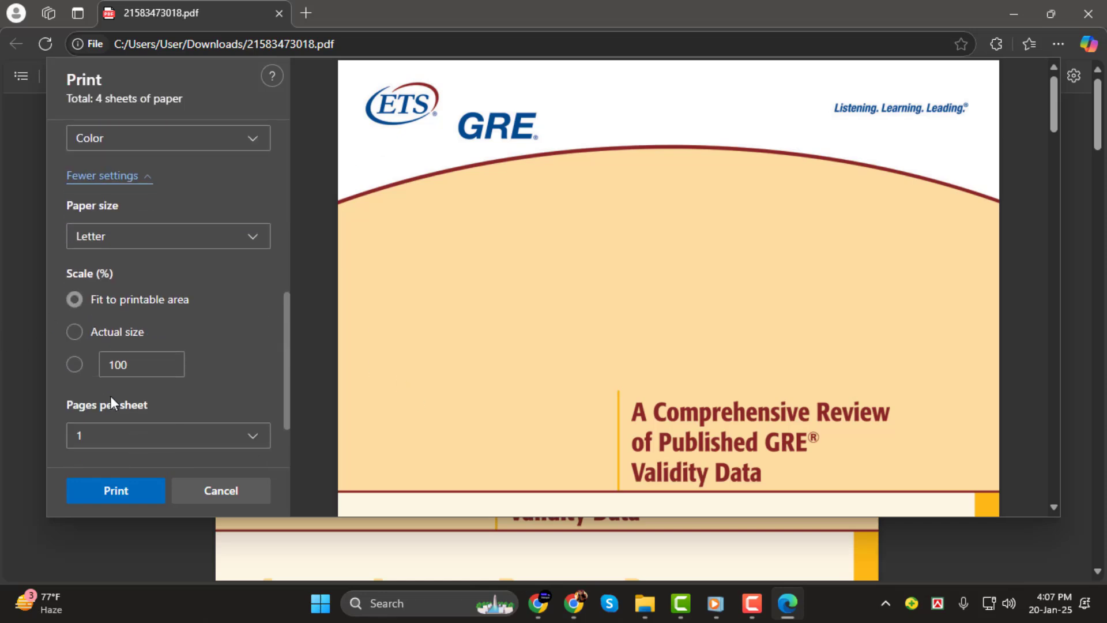
- Set Pages per sheet to 4, then change it to 6
left_click(168, 435)
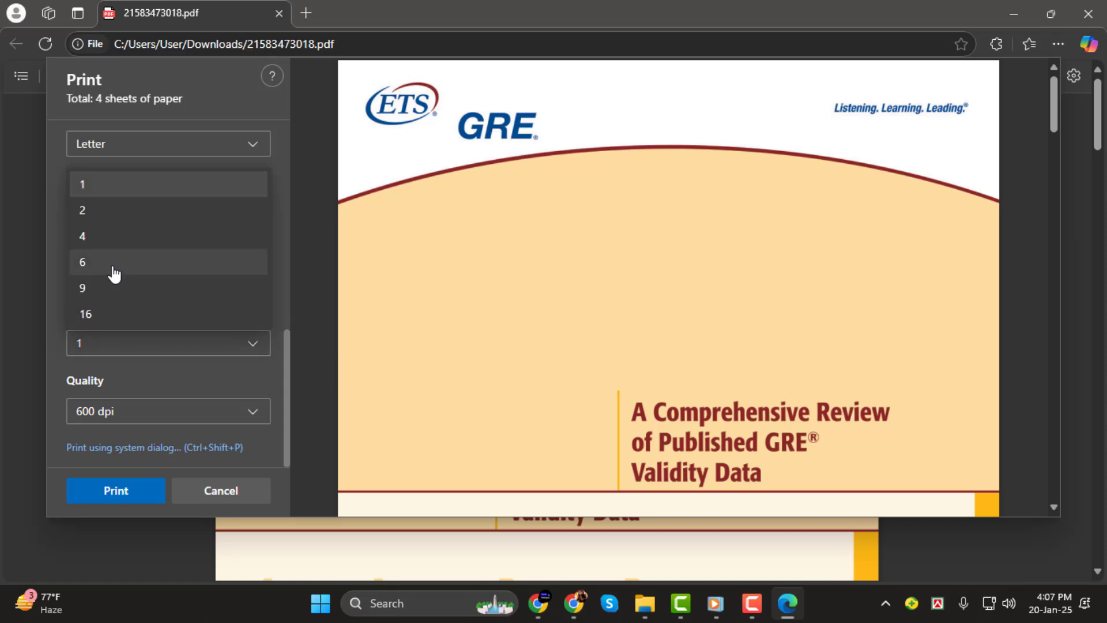
mouse_move(110, 245)
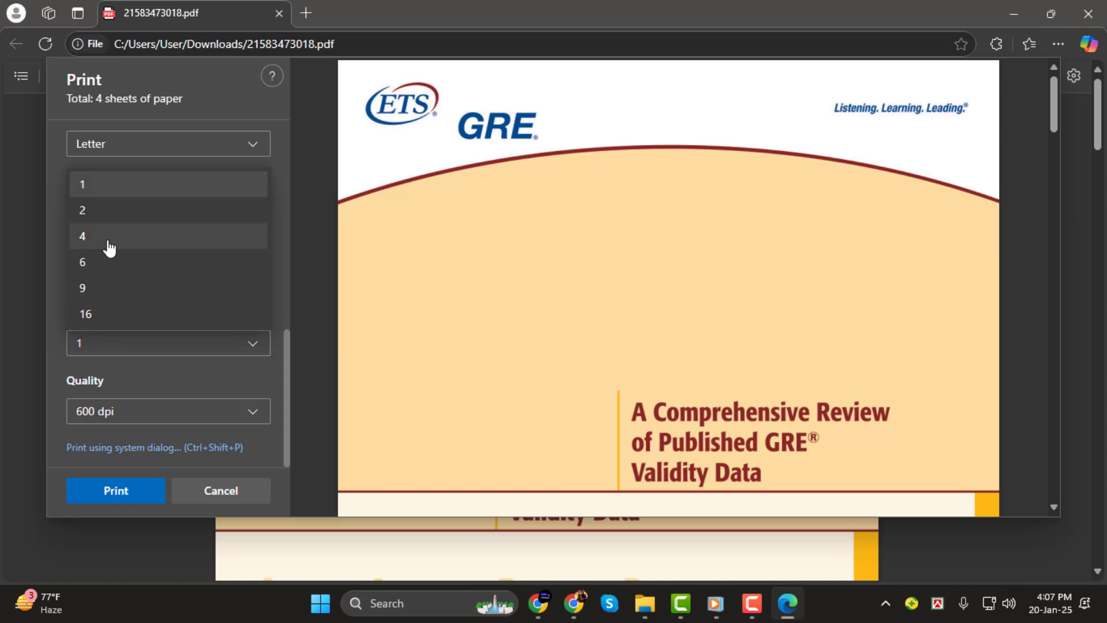
left_click(83, 236)
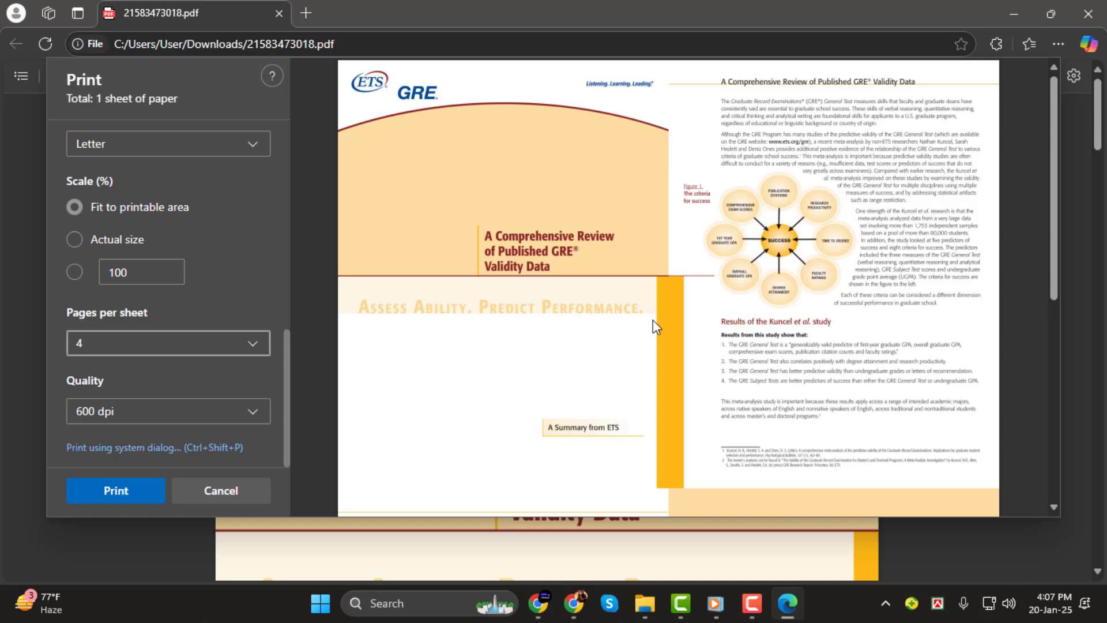
scroll("down", 3)
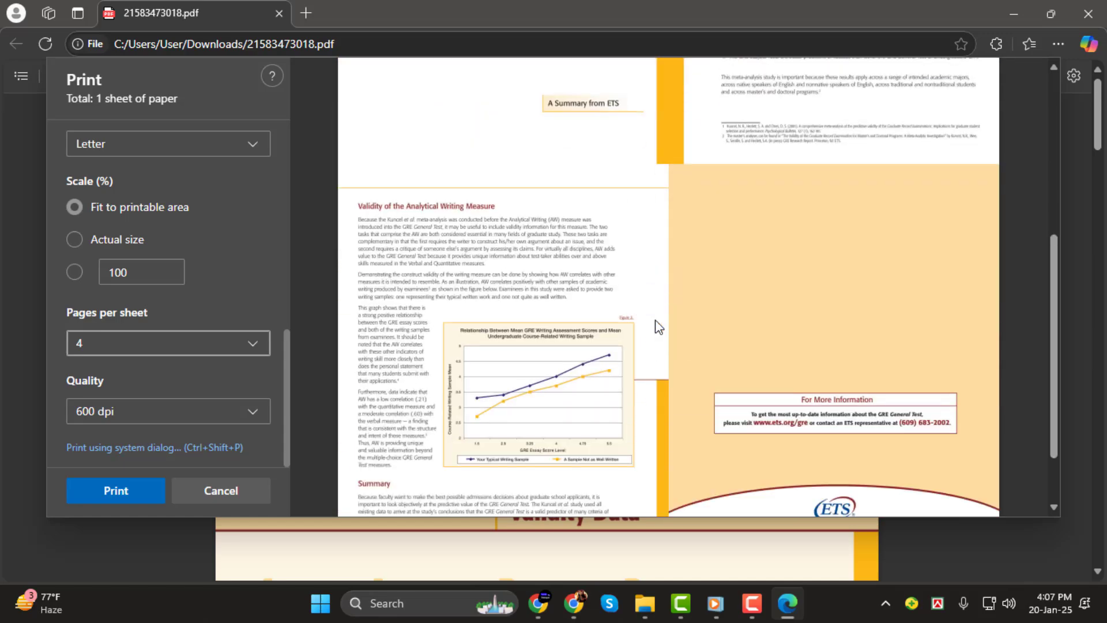
left_click(168, 343)
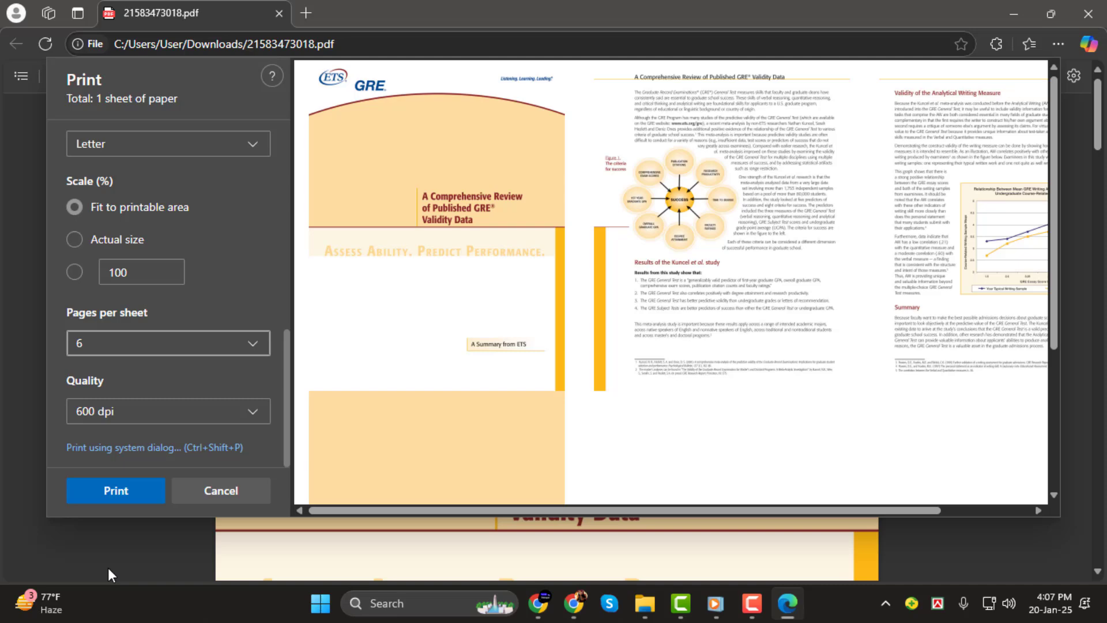
mouse_move(522, 553)
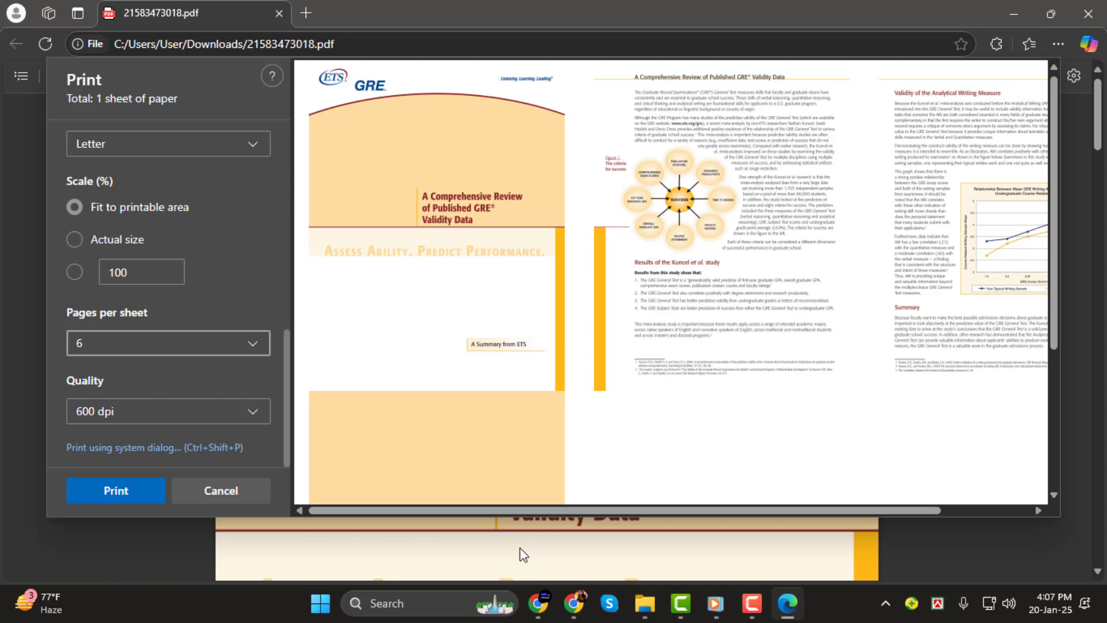